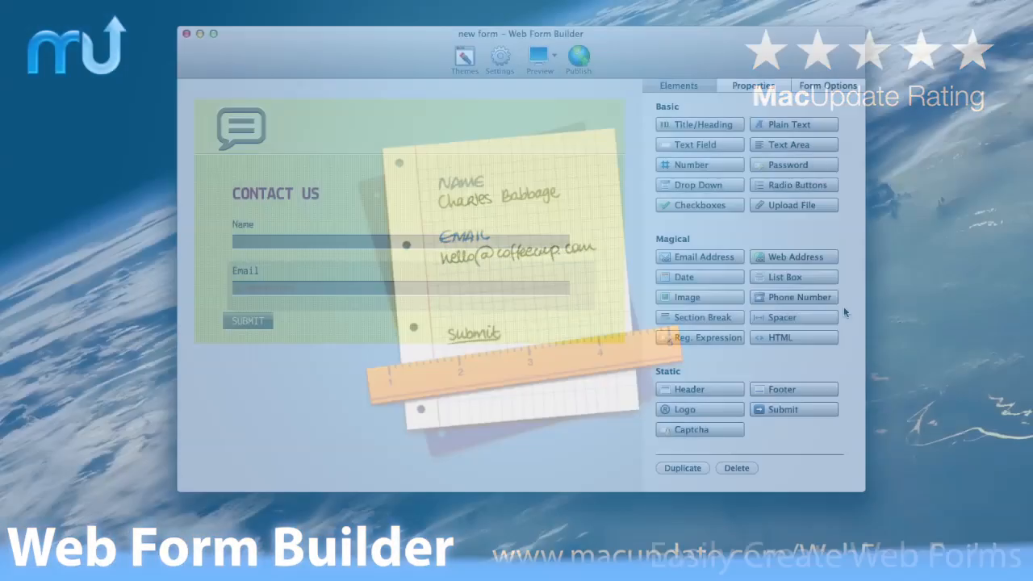
Add a Phone Number field and a Text Area to the contact form, then browse form themes.
click(799, 303)
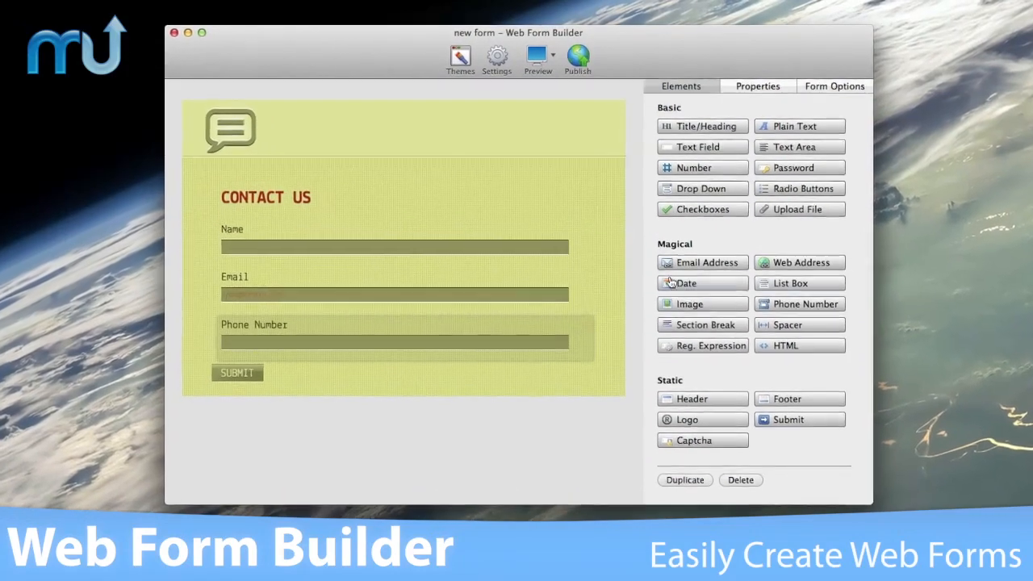
drag(794, 147, 535, 403)
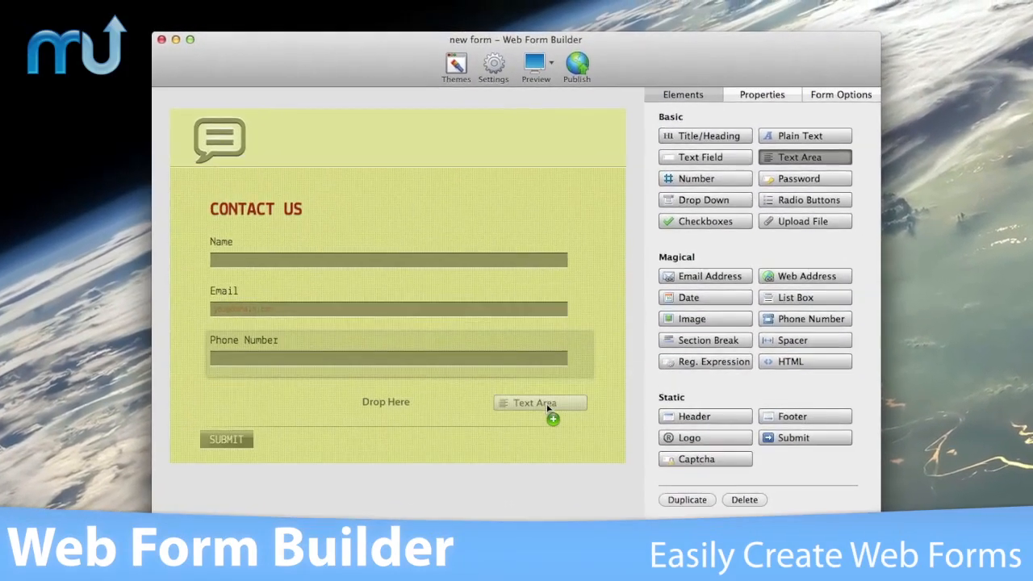
click(551, 66)
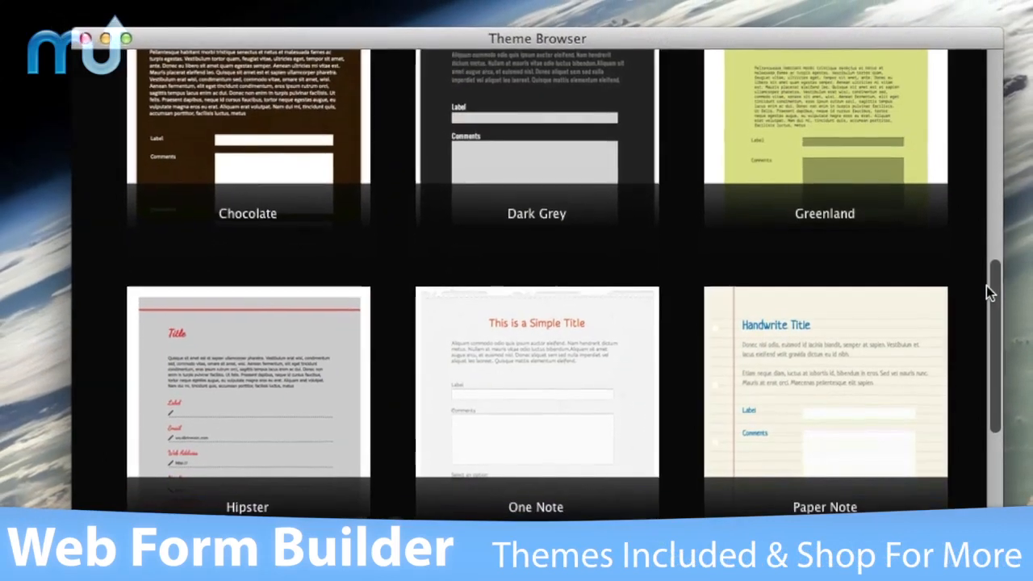
scroll(down, 3)
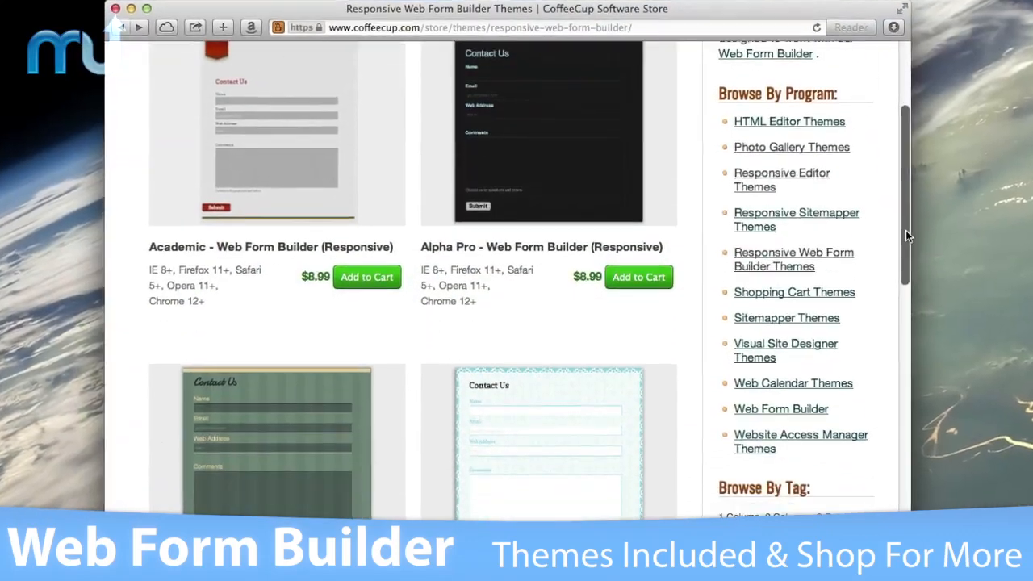
Browse the responsive theme store, then set a 24.99 fixed payment amount and choose payment type.
scroll(down, 3)
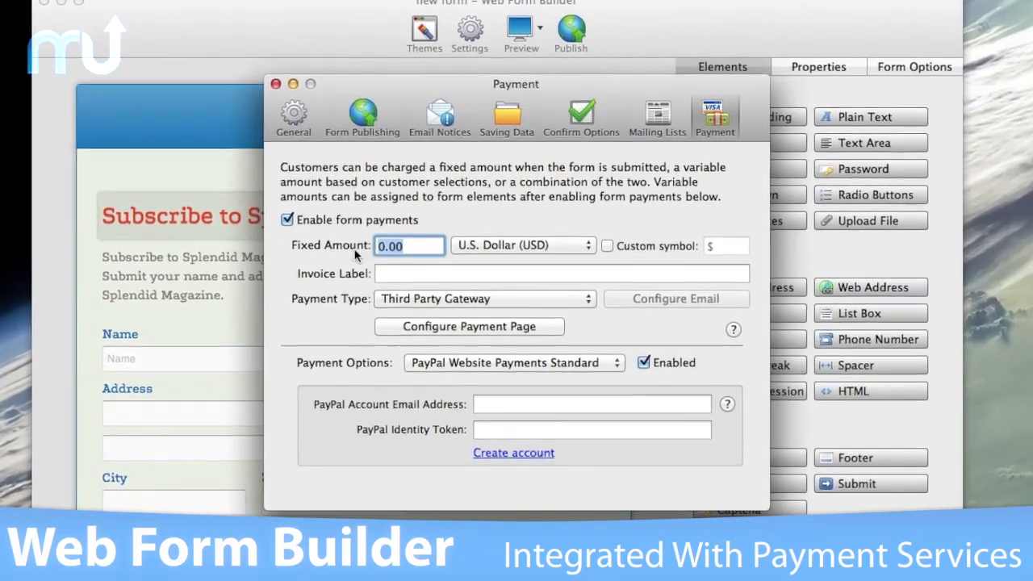
text(24.99)
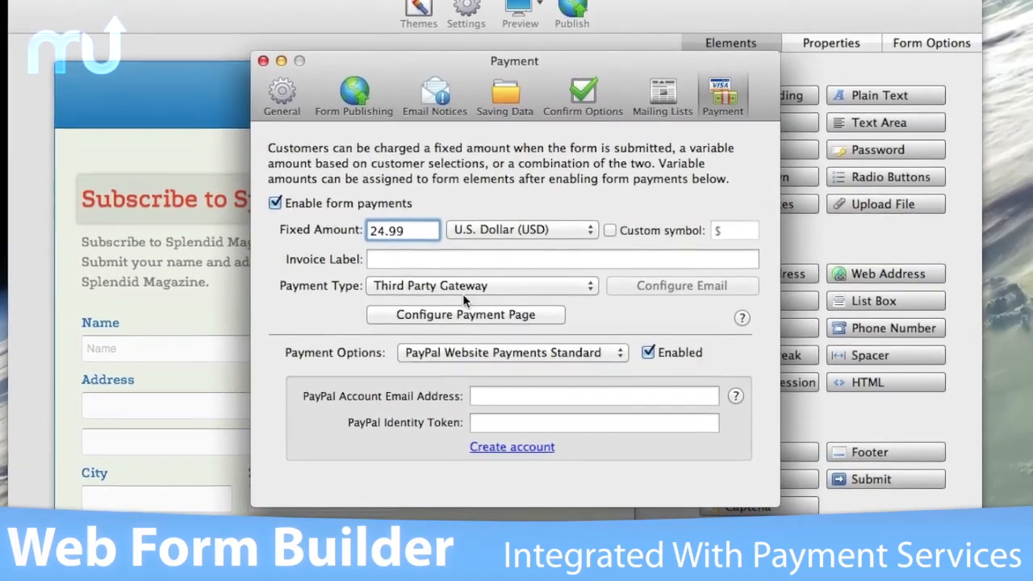
click(513, 352)
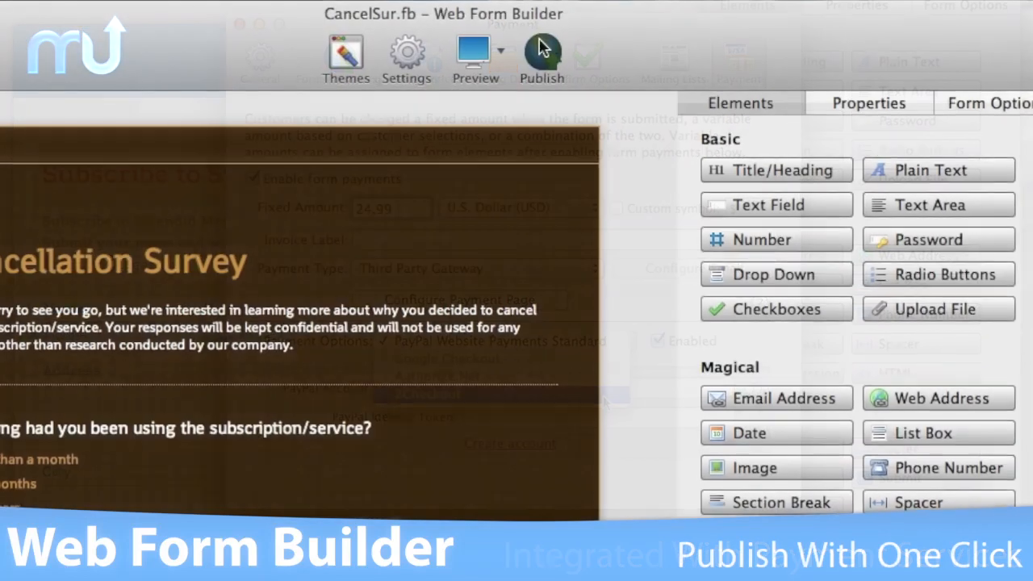
Publish the CancelSur survey form, then preview the Bug Report form in the browser.
click(541, 57)
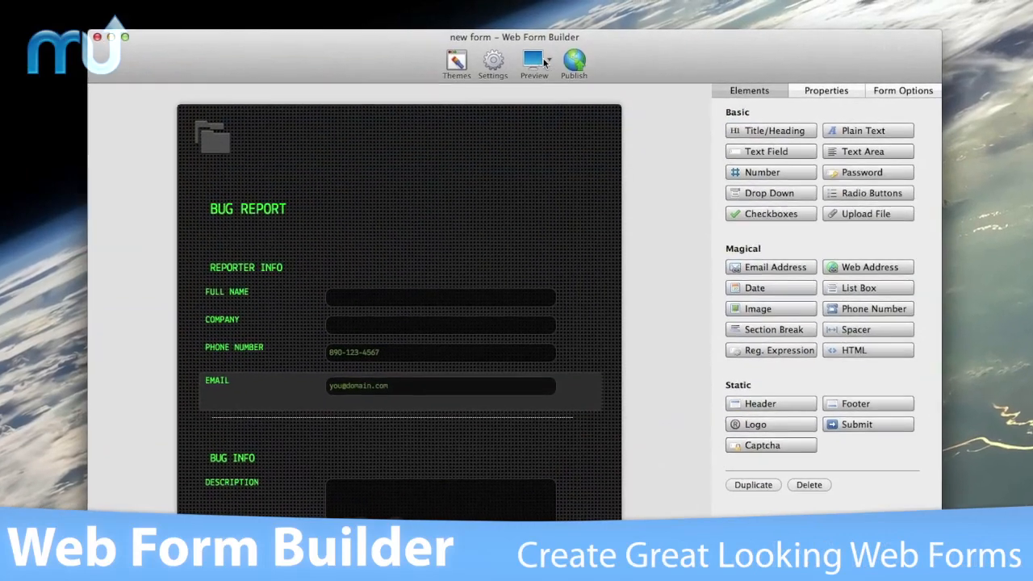
click(533, 63)
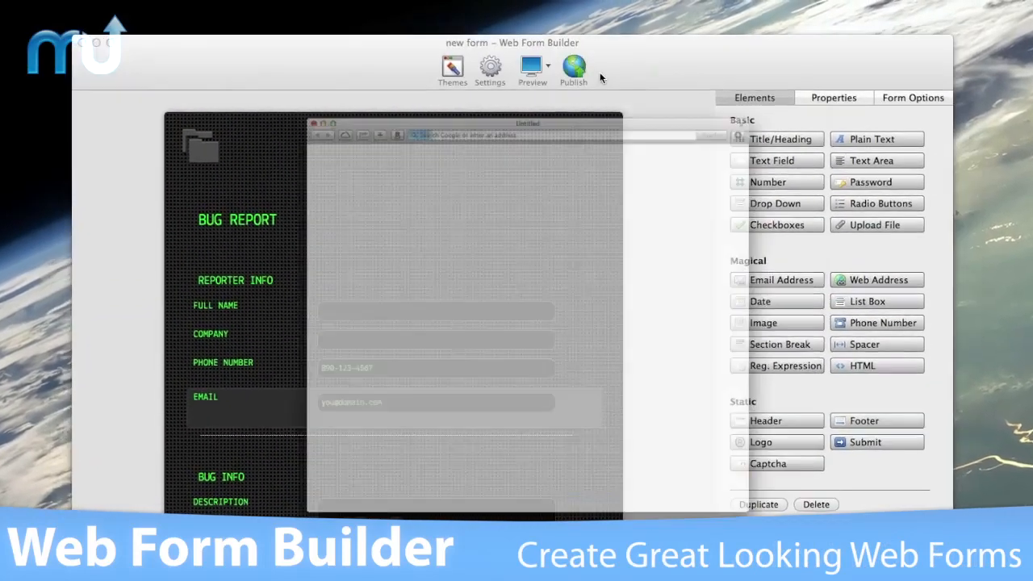